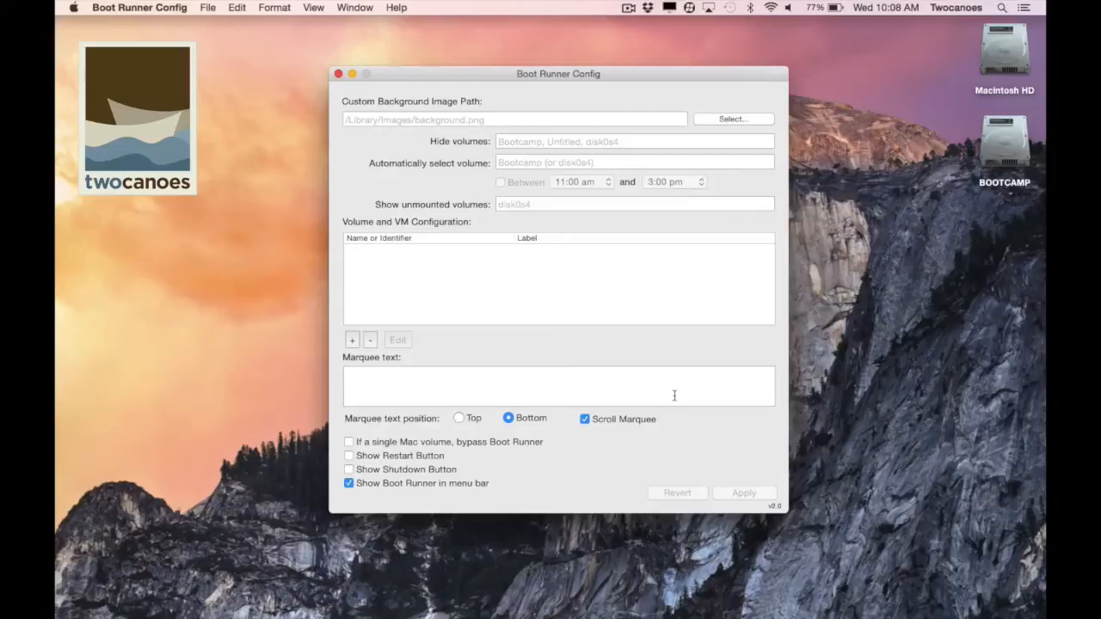
- Add a new volume entry with identifier disk0s4 and move to the Windows label
left_click(558, 386)
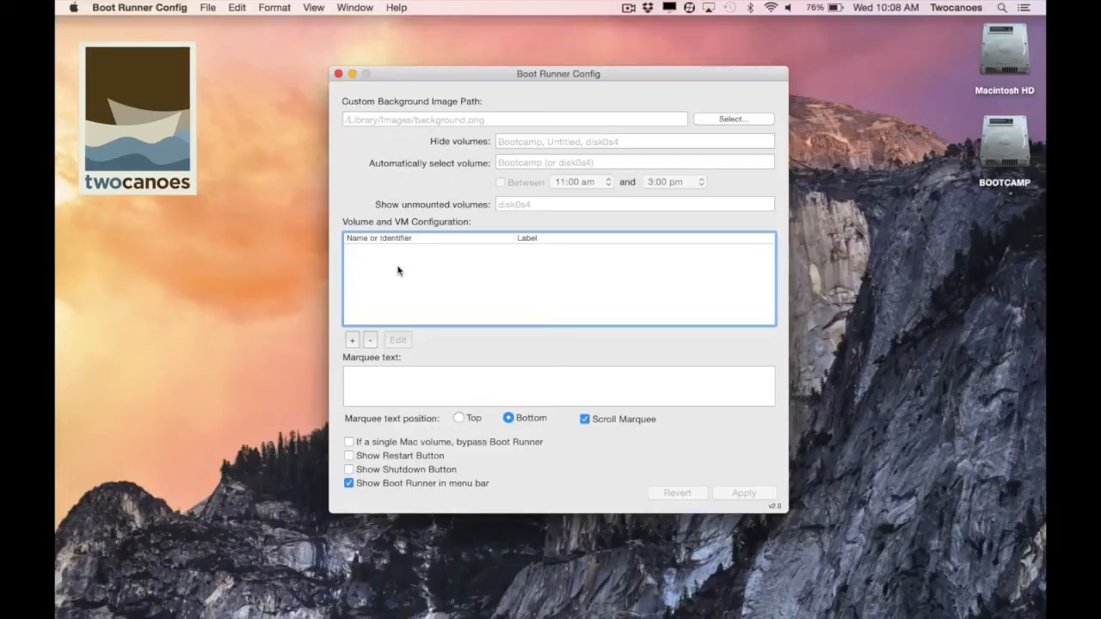
mouse_move(343, 305)
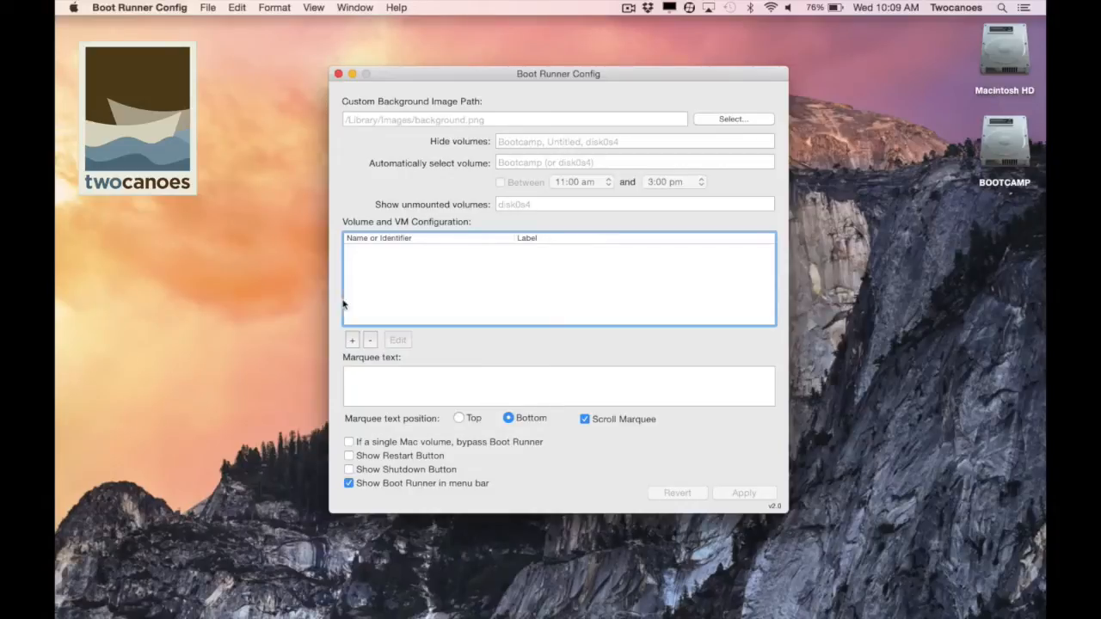
left_click(352, 340)
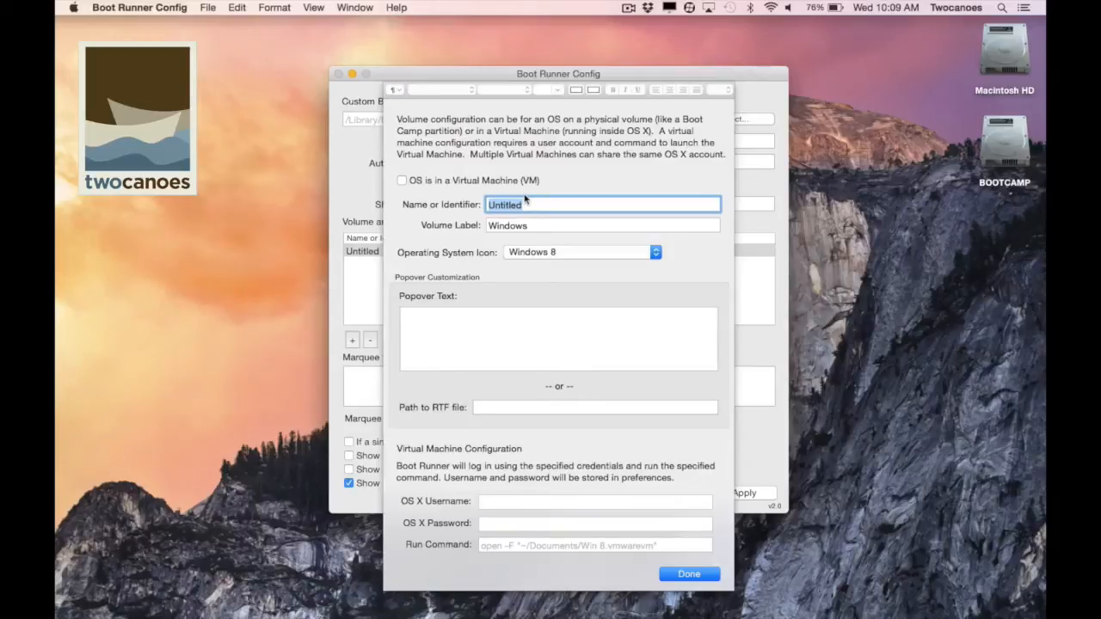
type("disk0s4")
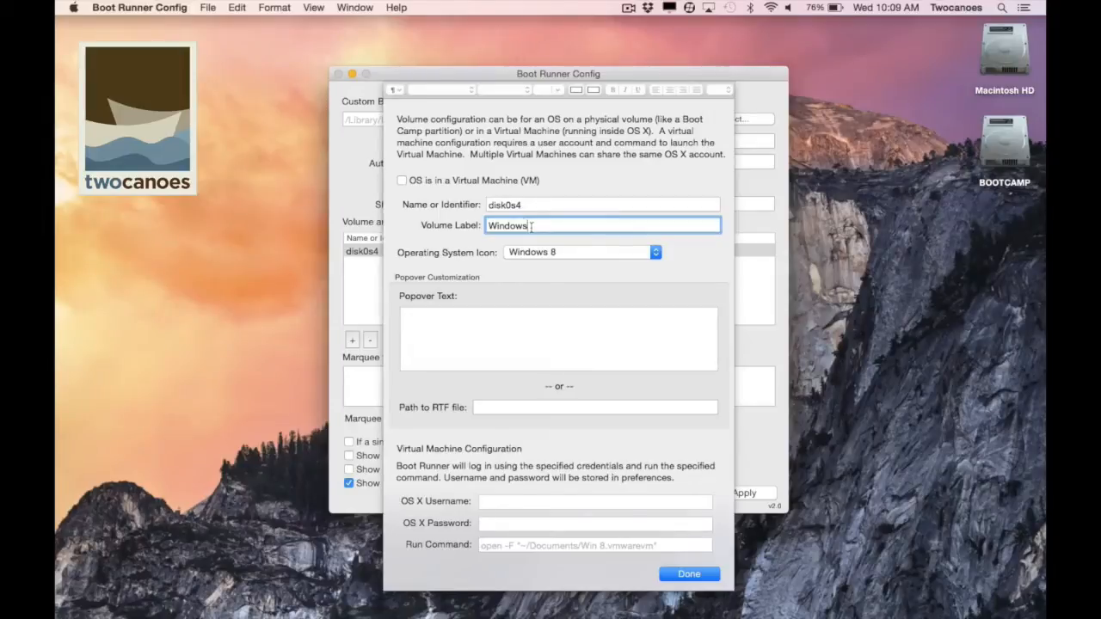
key("Backspace")
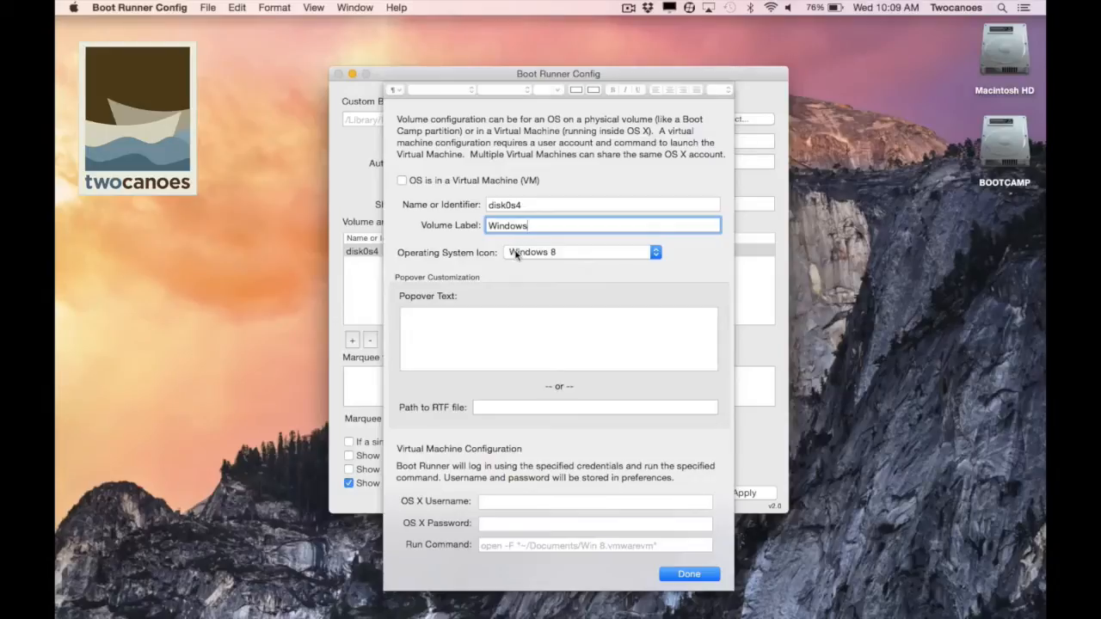
- Switch the disk0s4 volume's operating system icon from Windows 8 to Windows 7
left_click(582, 252)
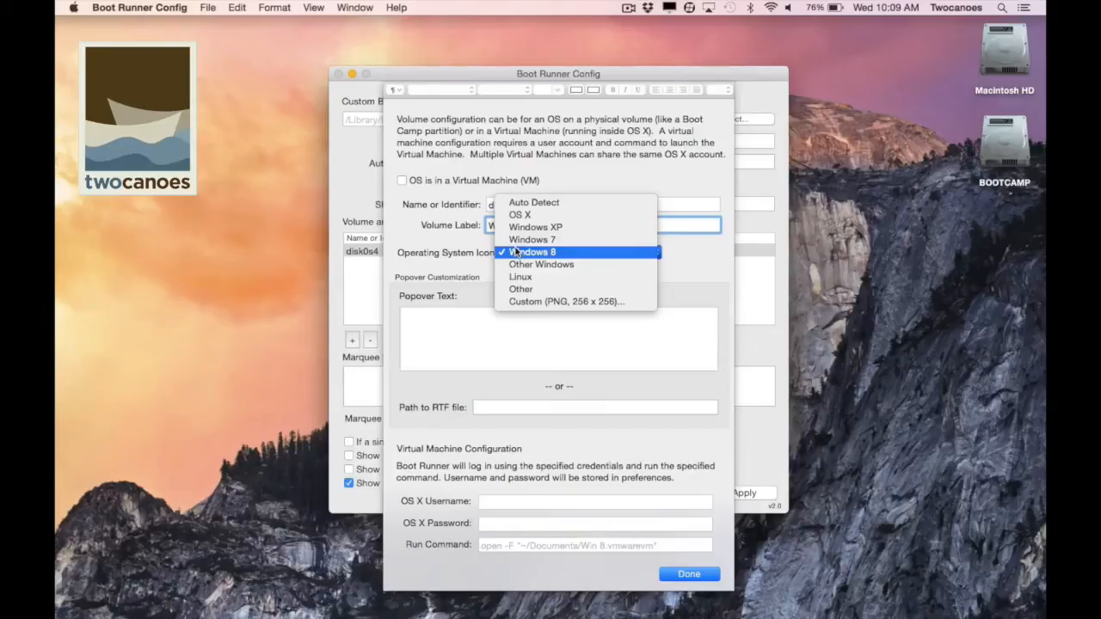
left_click(531, 239)
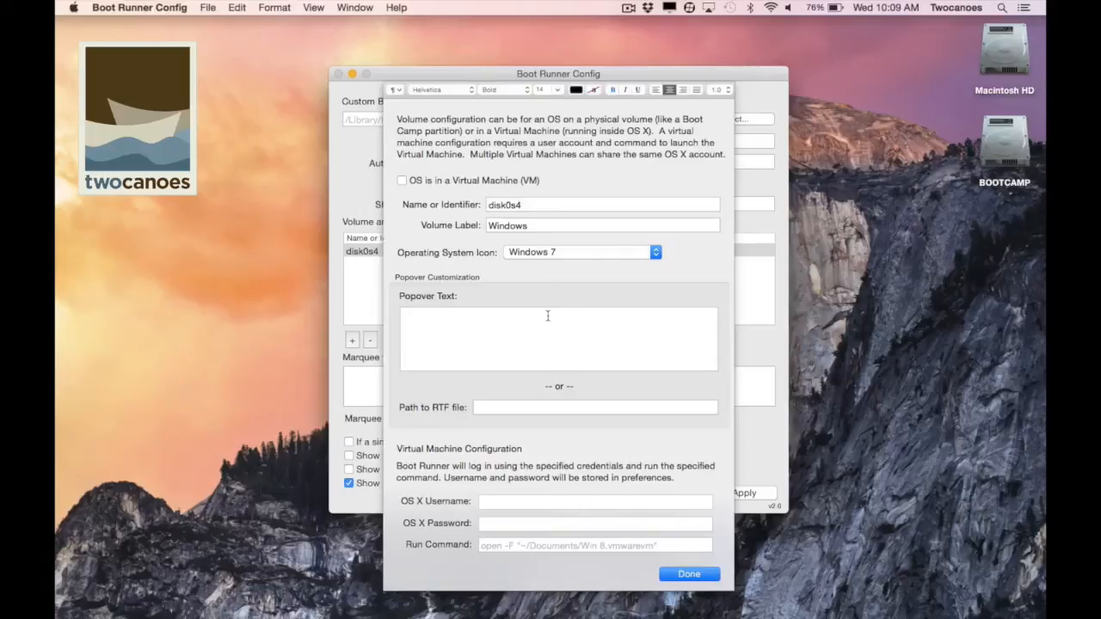
- Enter popover text 'Programming Class Tuesday 2pm' for disk0s4 and close the editing sheet
type("Programming Class")
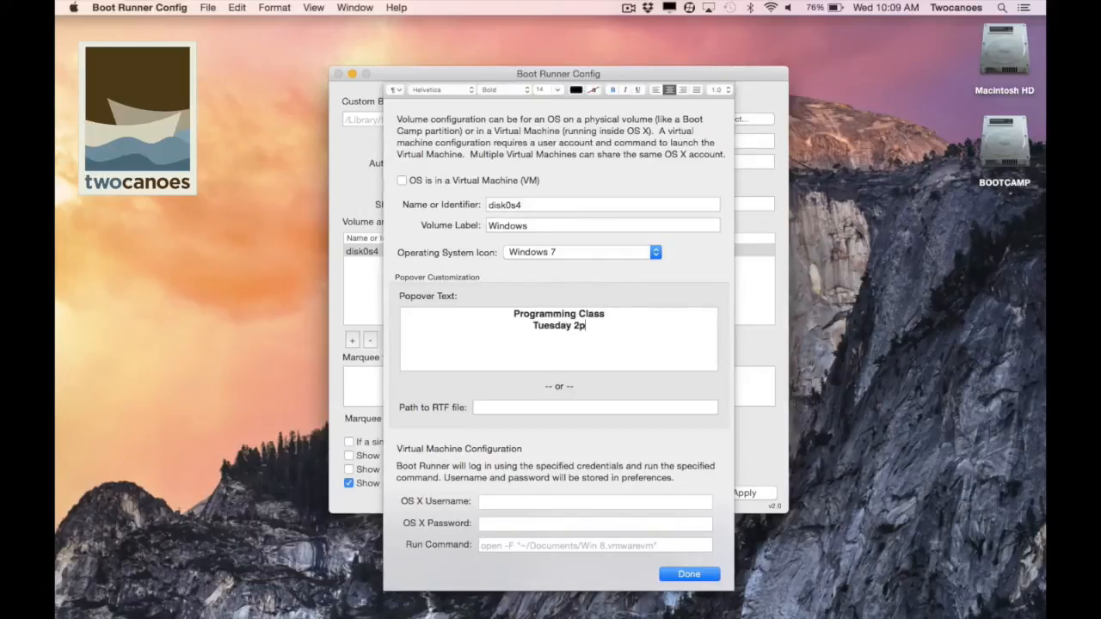
type("m")
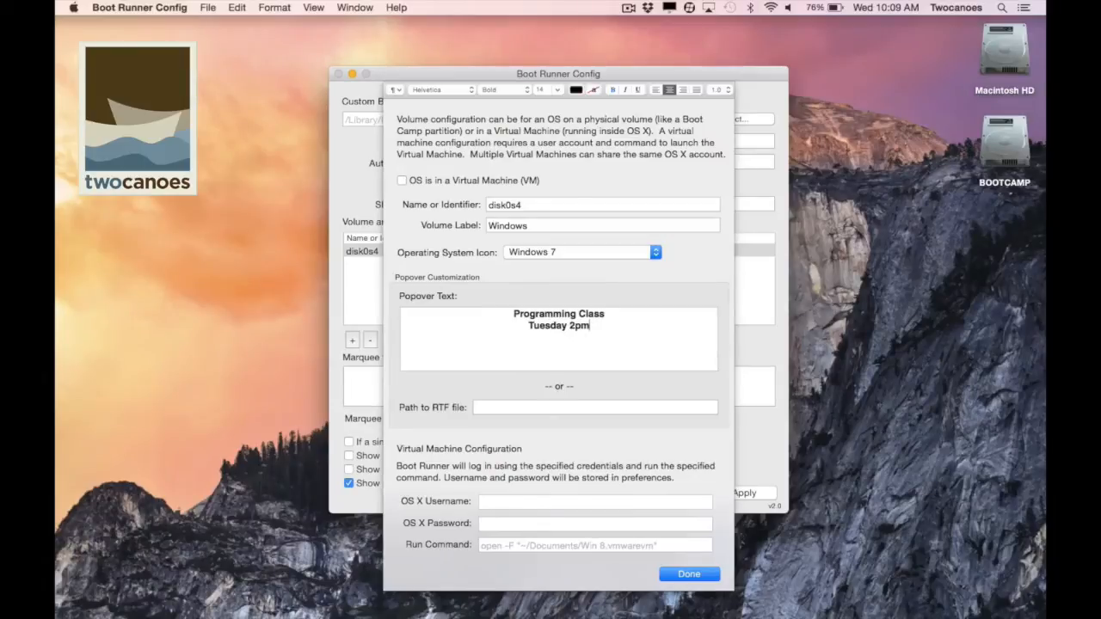
left_click(595, 407)
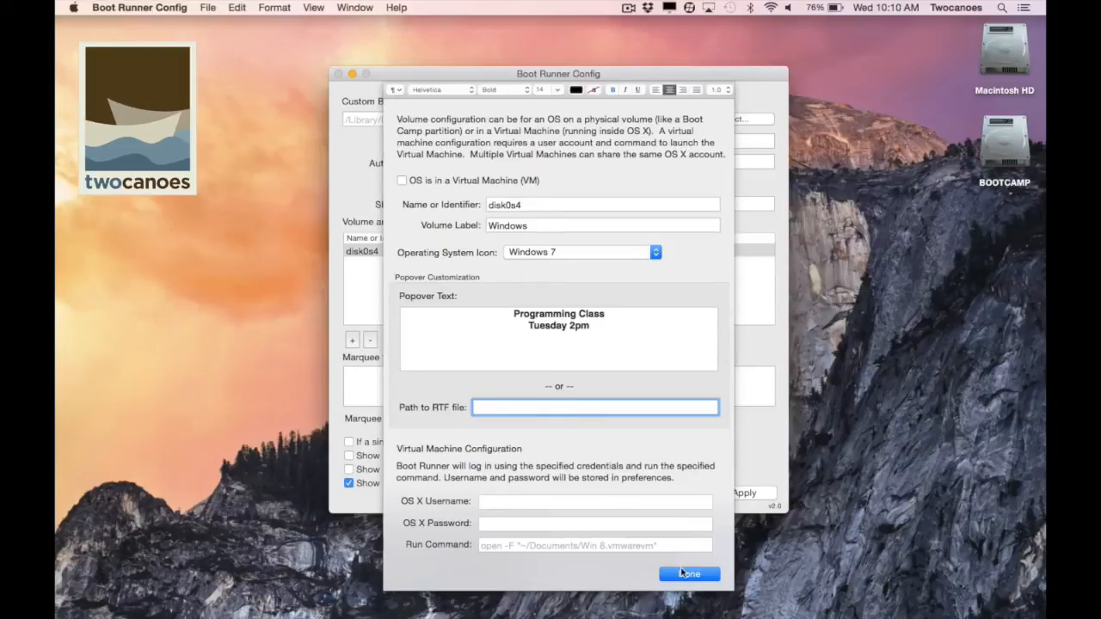
left_click(689, 574)
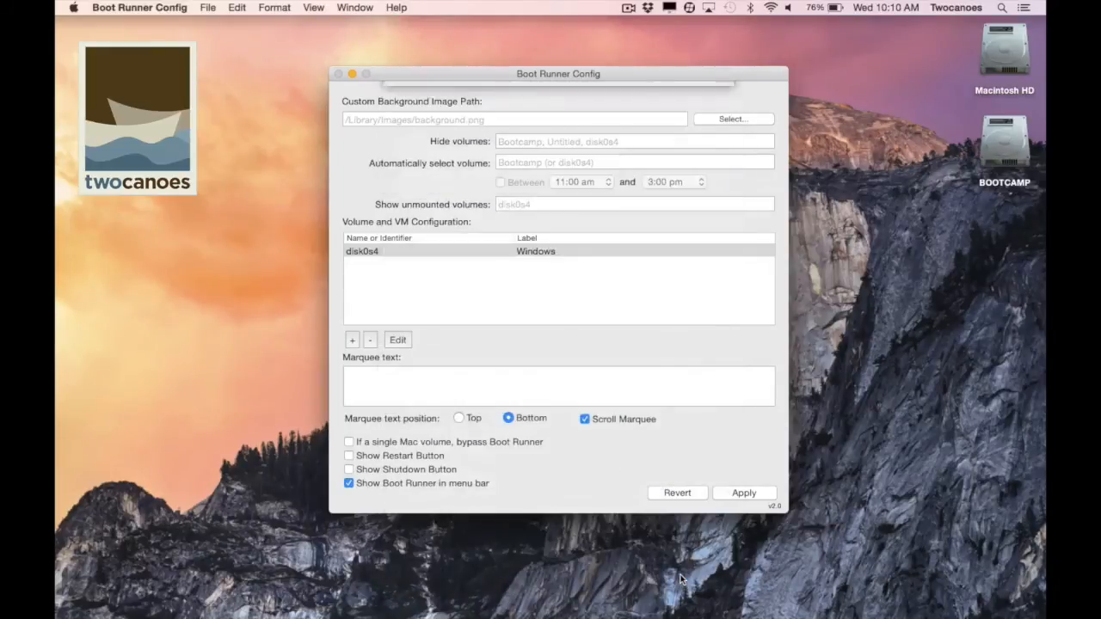
- Apply the disk0s4 configuration, authorizing the helper tool install with the admin password
left_click(430, 251)
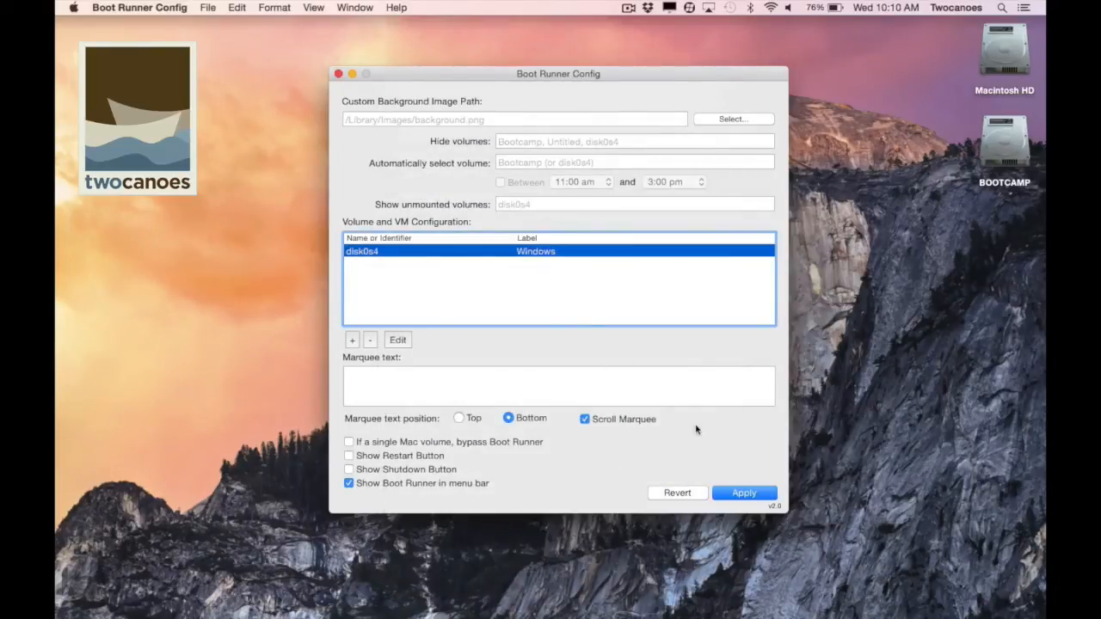
left_click(743, 492)
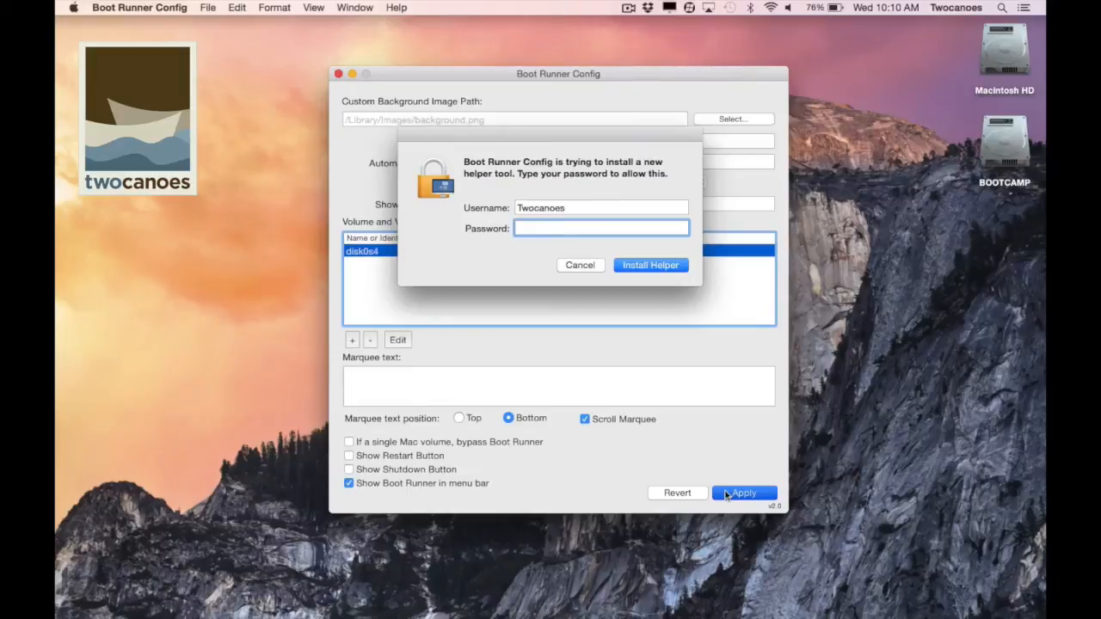
type("password")
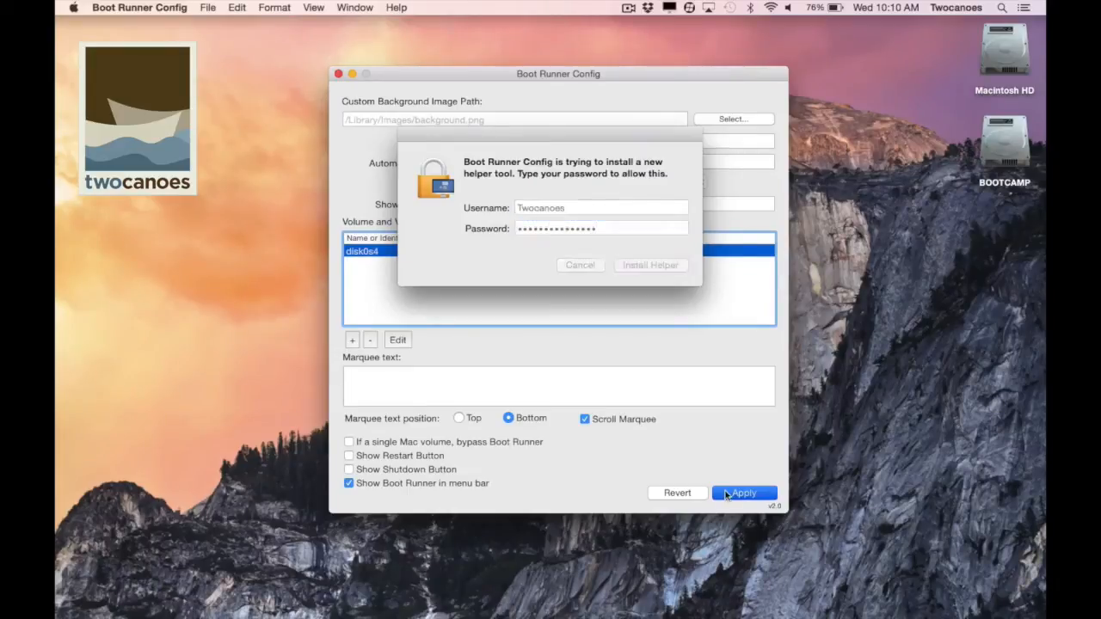
left_click(651, 265)
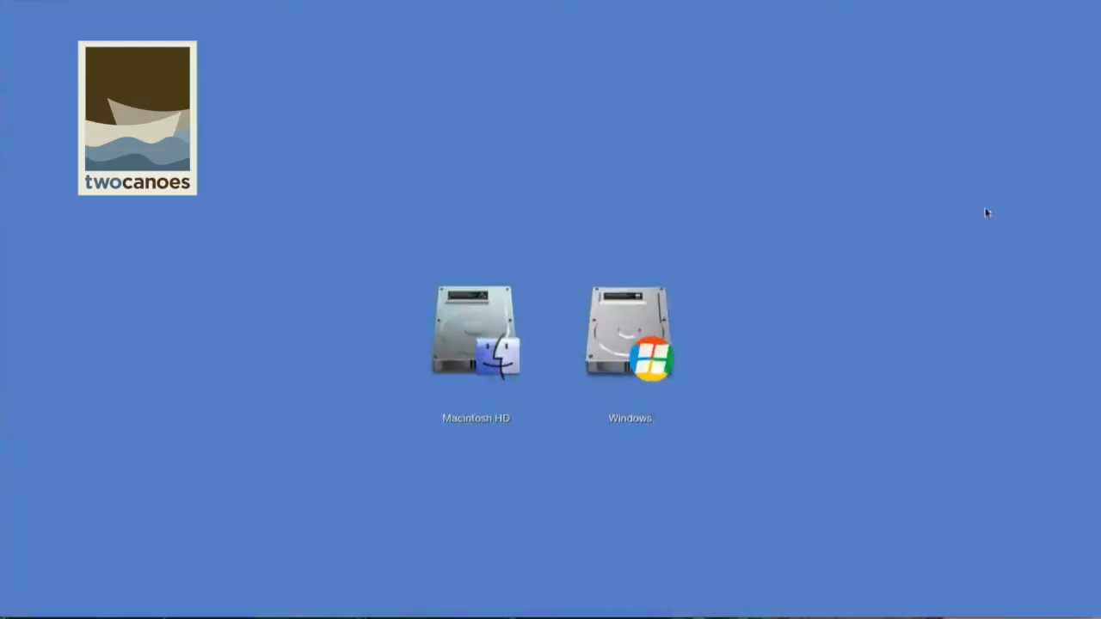
mouse_move(646, 343)
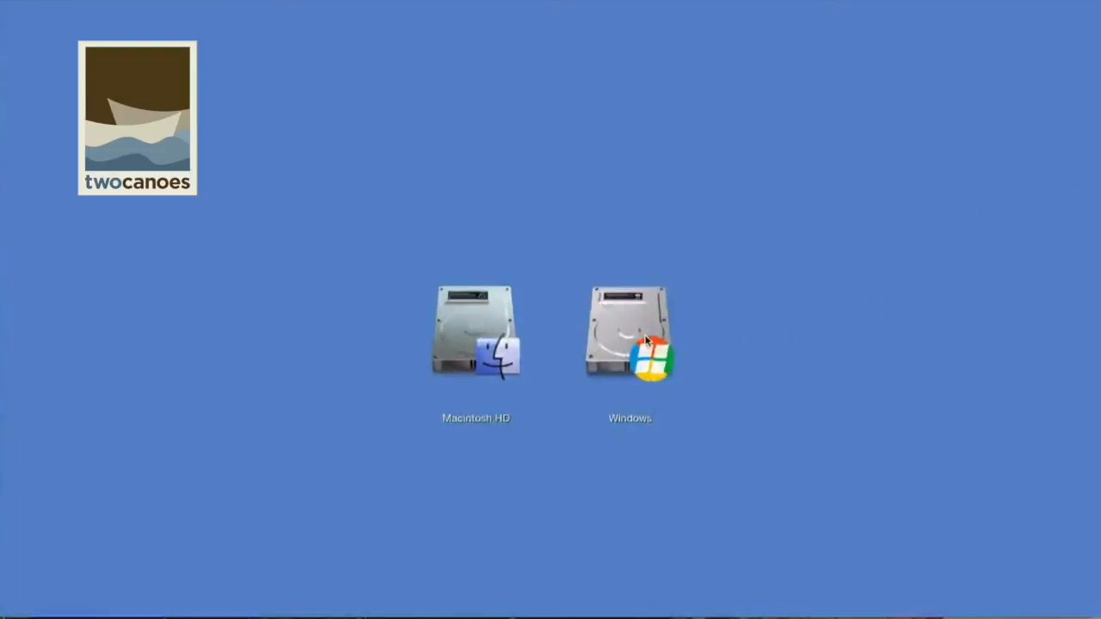
- Reveal the Windows volume's popover showing 'Programming Class Tuesday 2pm' on the boot screen
left_click(629, 331)
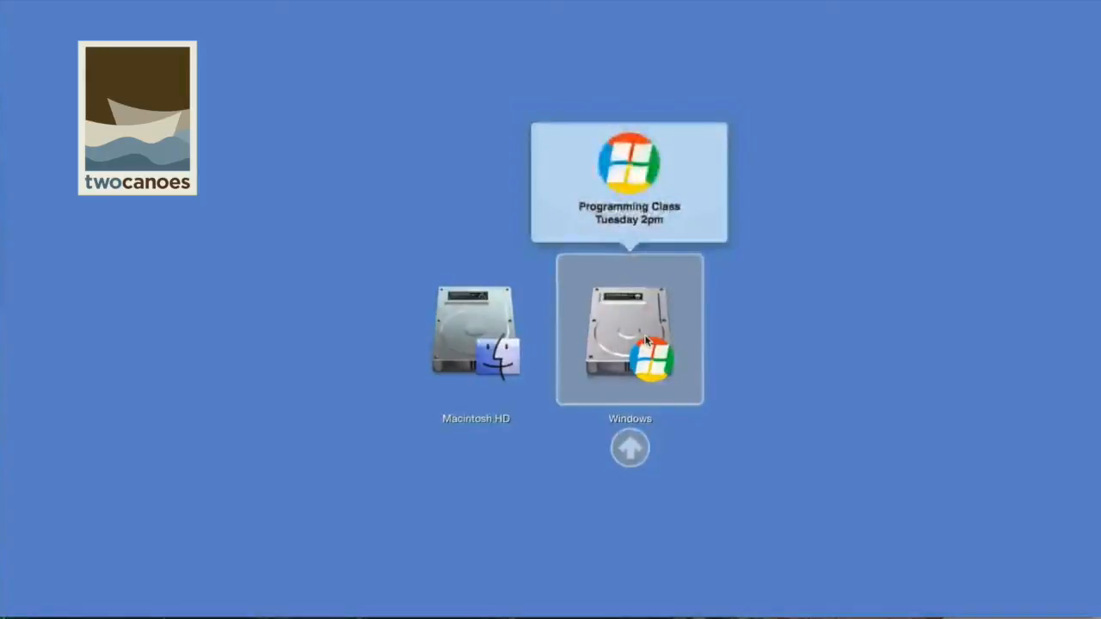